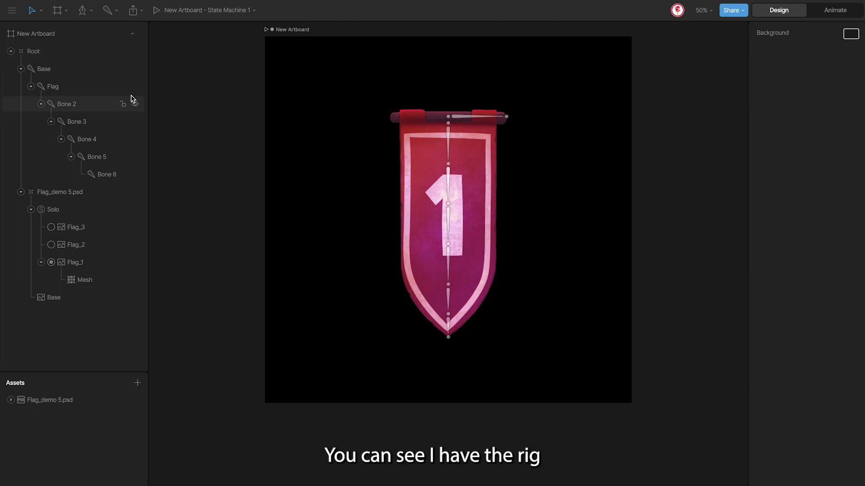
# Step: Inspect the rig's bones and flag 1's bone-weighted mesh vertices, then leave mesh editing
pyautogui.click(66, 103)
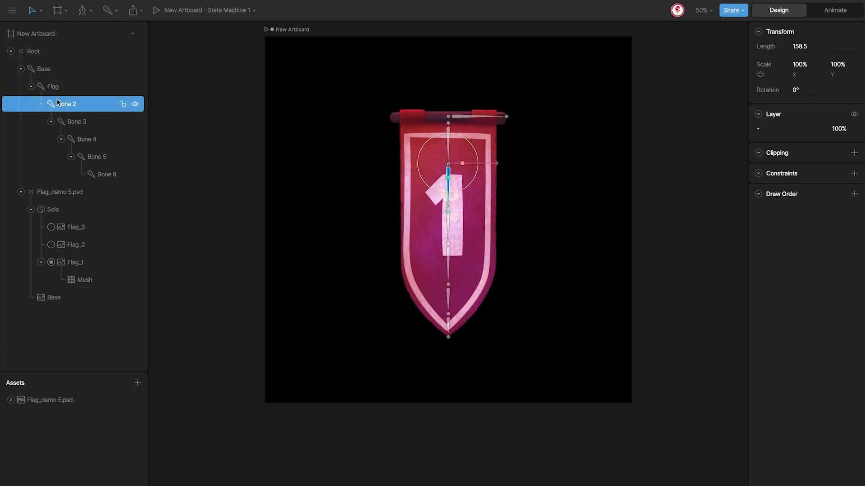
pyautogui.click(96, 157)
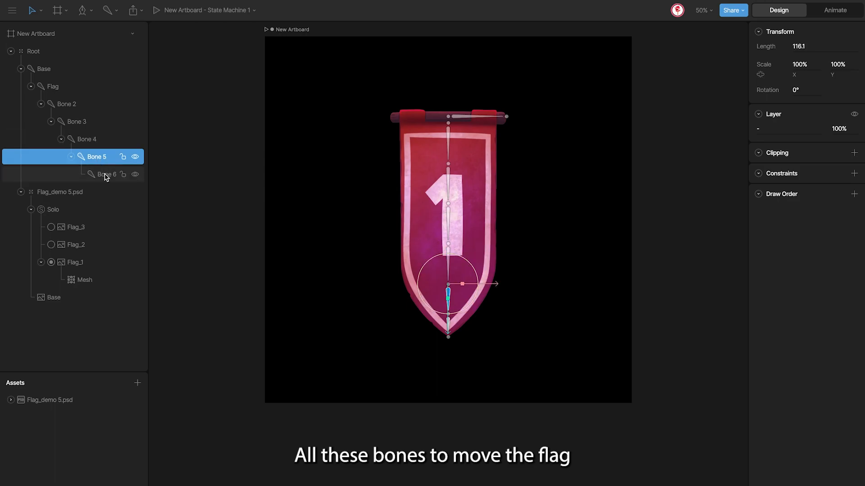
pyautogui.click(75, 262)
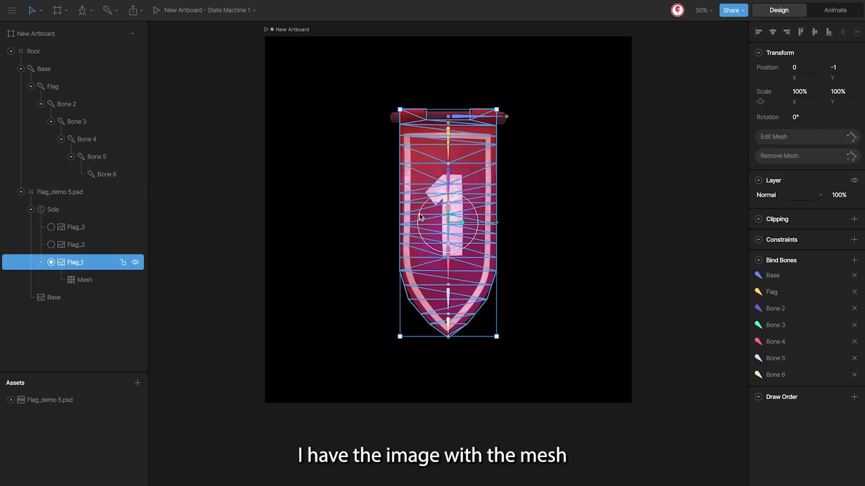
pyautogui.moveTo(473, 139)
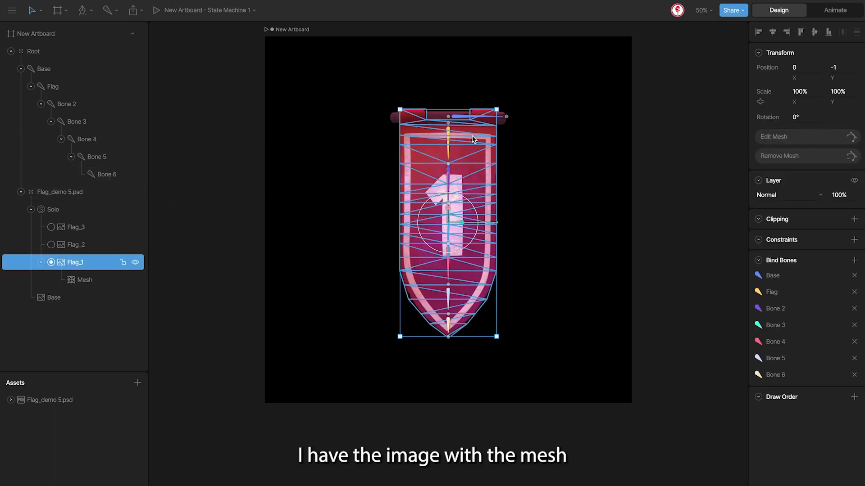
pyautogui.click(774, 136)
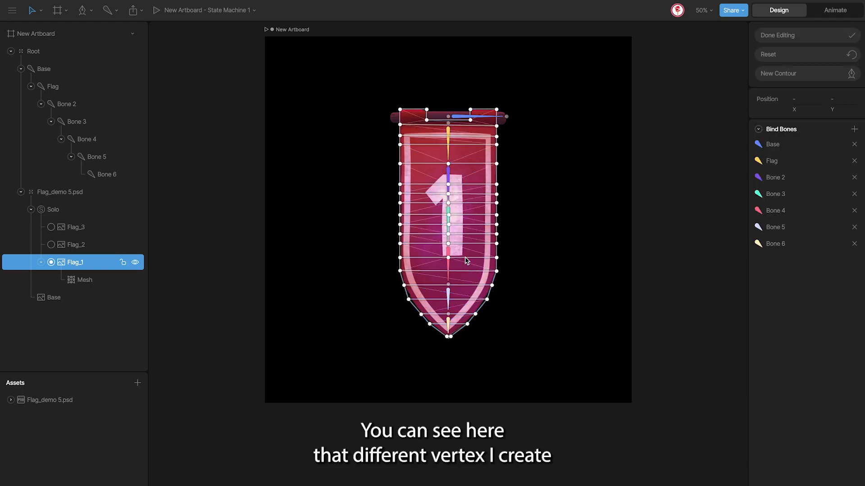
pyautogui.moveTo(475, 225)
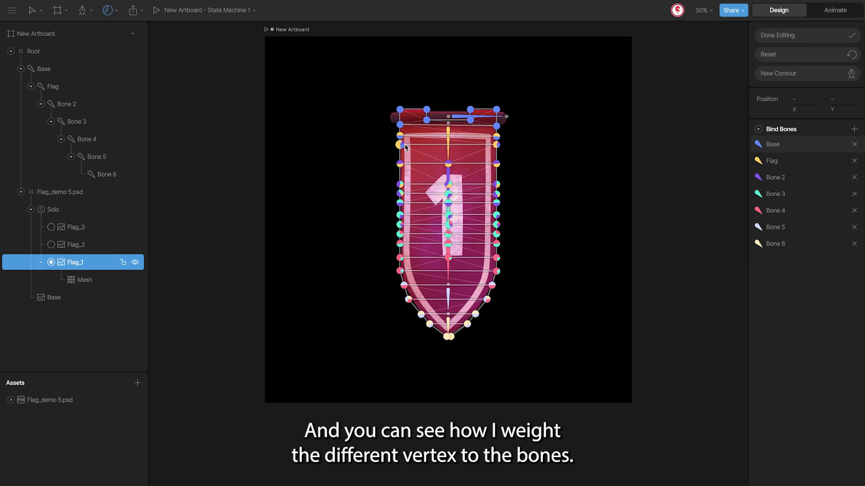
pyautogui.moveTo(449, 215)
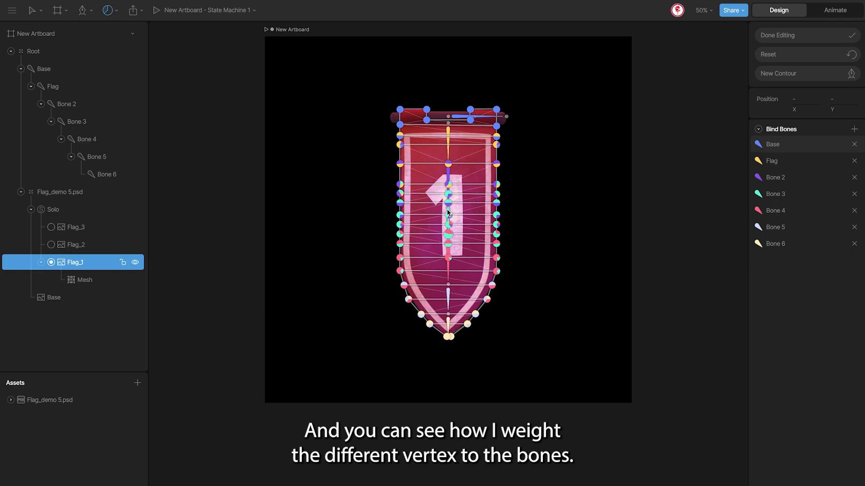
pyautogui.click(777, 36)
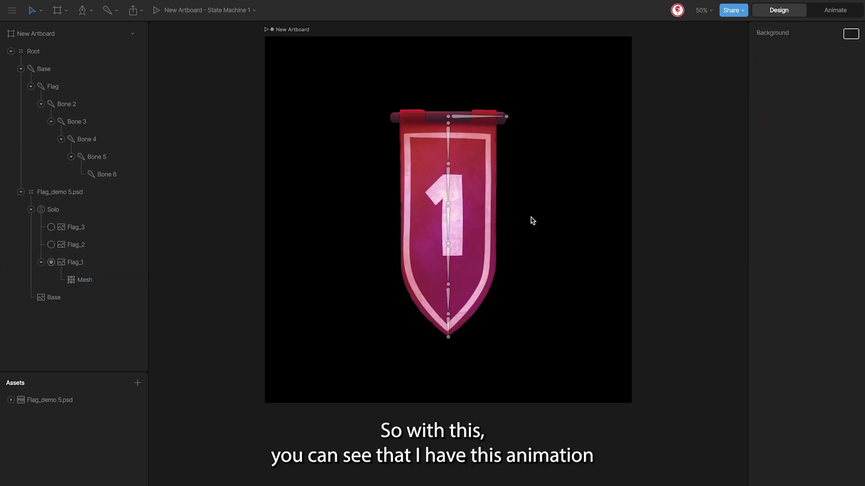
# Step: Play the Front animation so flag 1 waves, then return to design
pyautogui.click(834, 10)
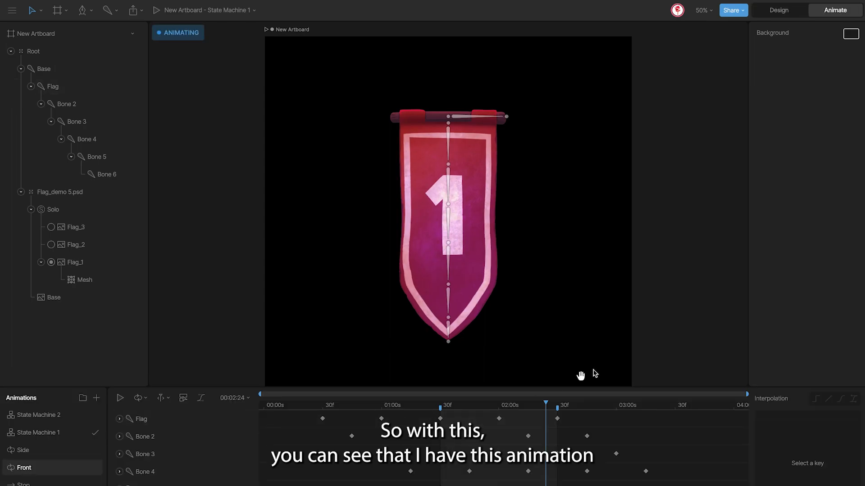
pyautogui.click(120, 398)
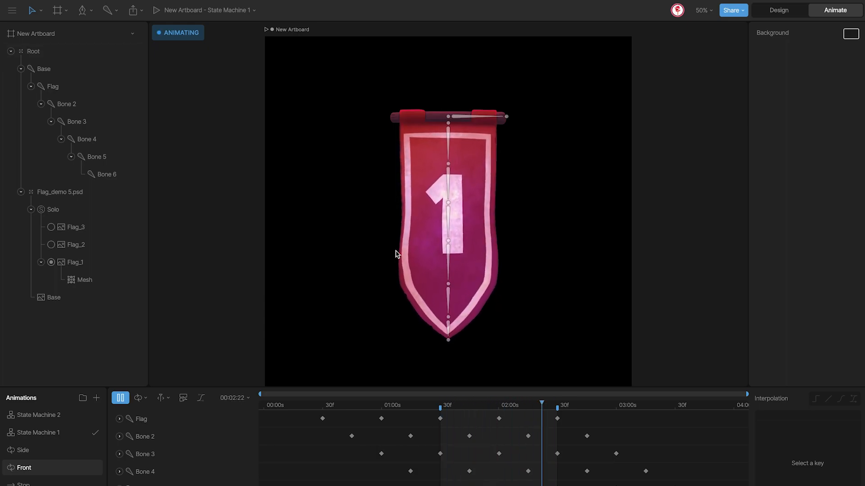
pyautogui.click(778, 10)
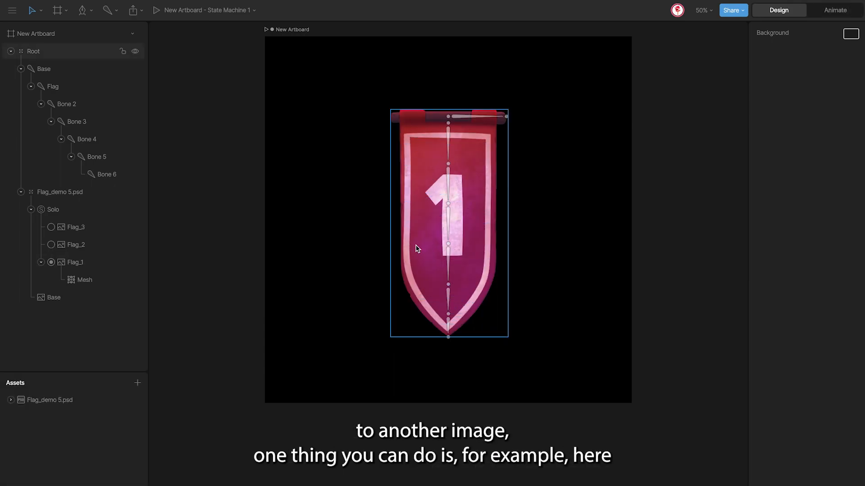
# Step: Select the Solo group and try switching its shown image between flag 2 and flag 1
pyautogui.click(167, 244)
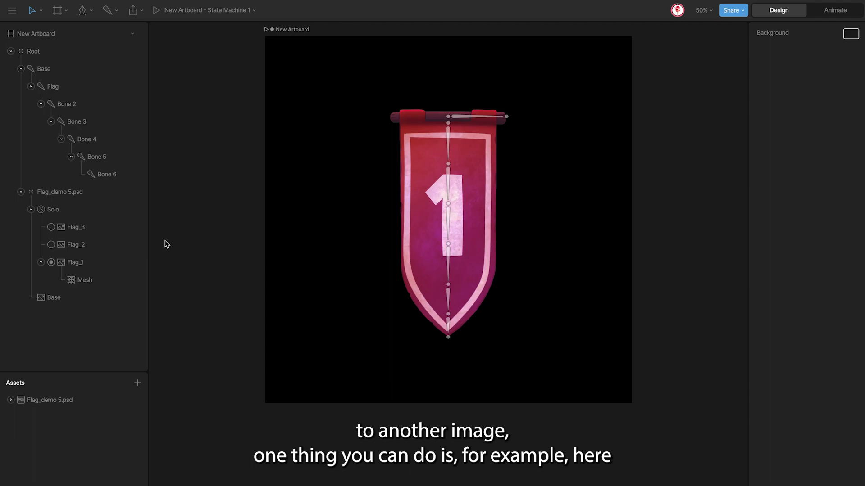
pyautogui.click(53, 210)
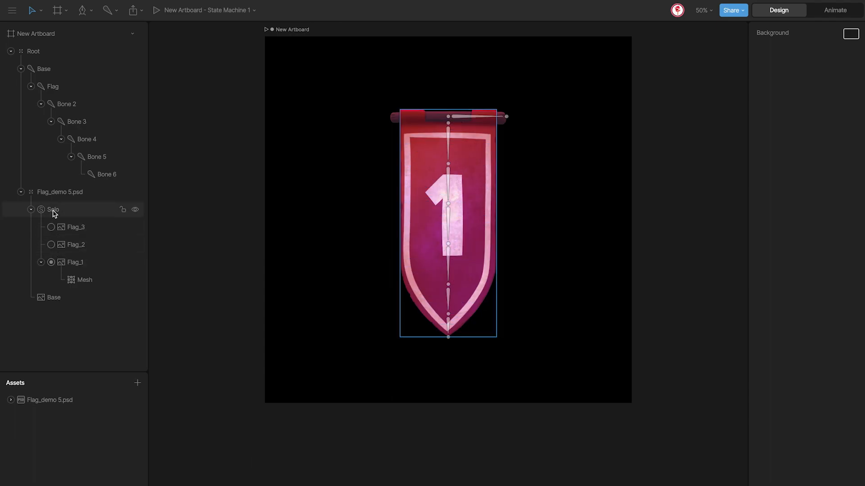
pyautogui.click(50, 245)
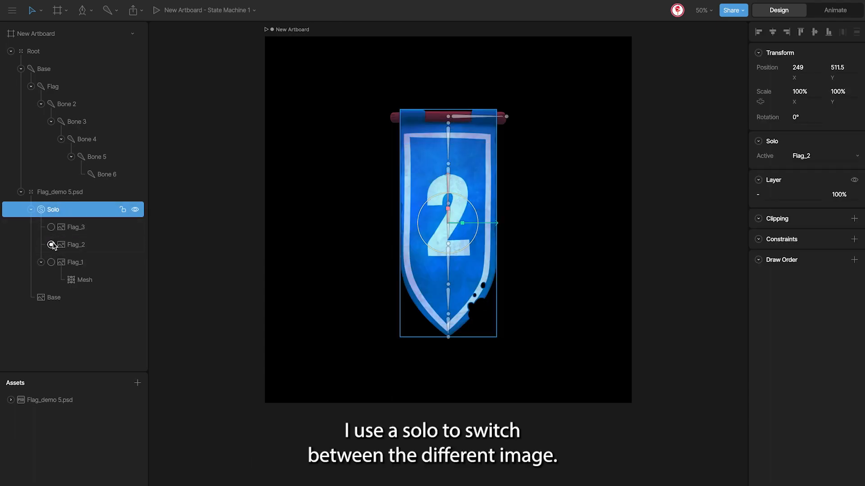
pyautogui.click(50, 262)
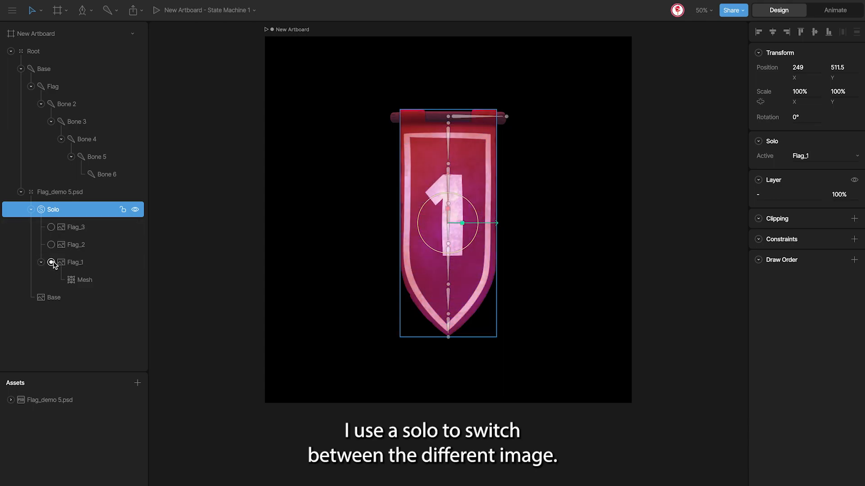
# Step: Compare flag 1 (meshed) with flag 2 (no mesh) and make flag 2 the Solo's active image
pyautogui.click(75, 262)
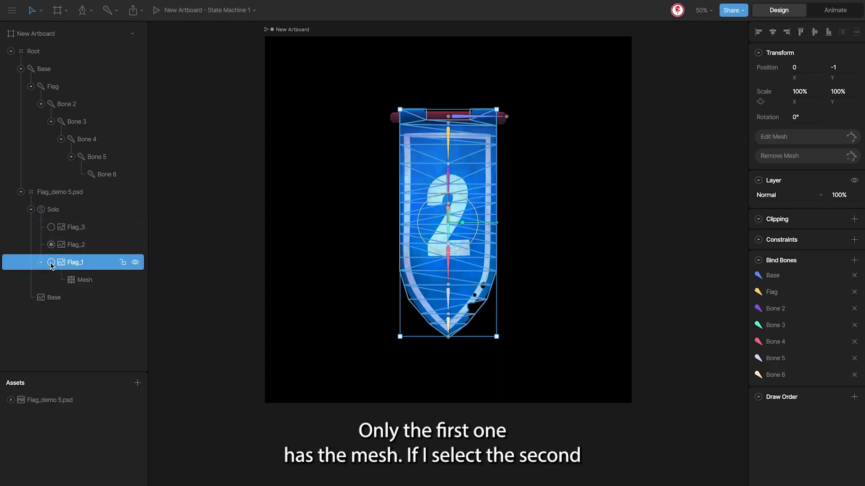
pyautogui.click(75, 244)
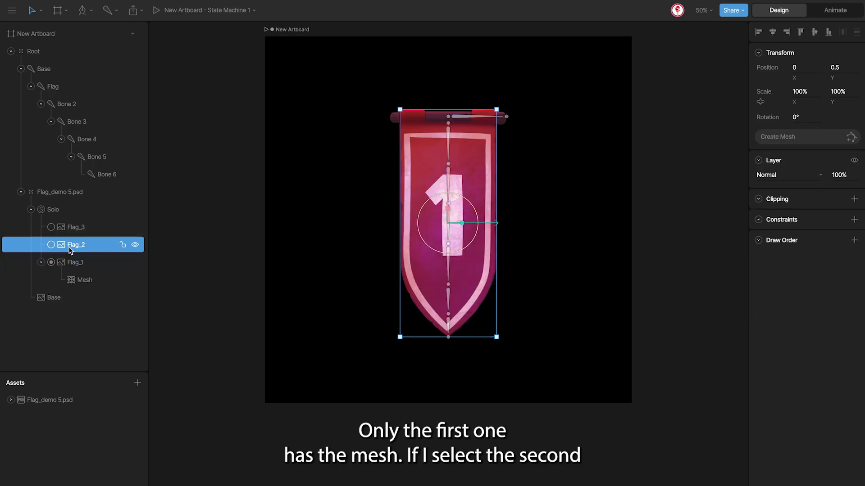
pyautogui.click(833, 10)
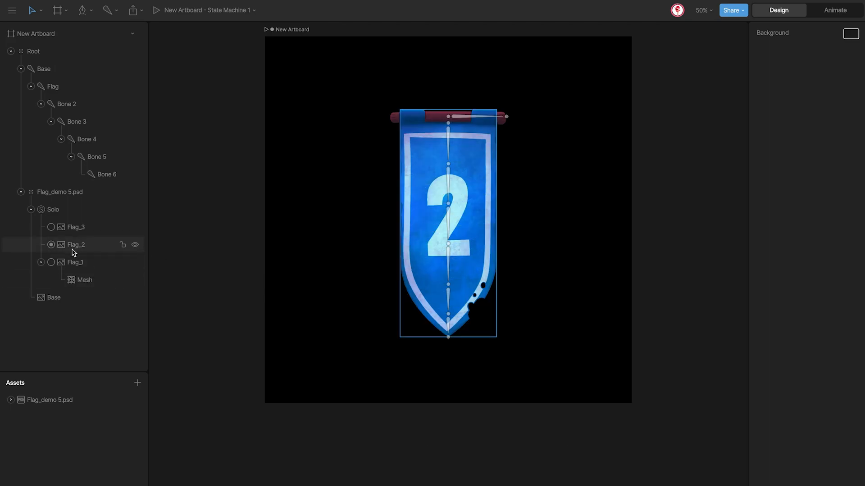
# Step: Copy flag 1's bone-weighted mesh onto flag 2 and preview it waving in the animation
pyautogui.click(85, 279)
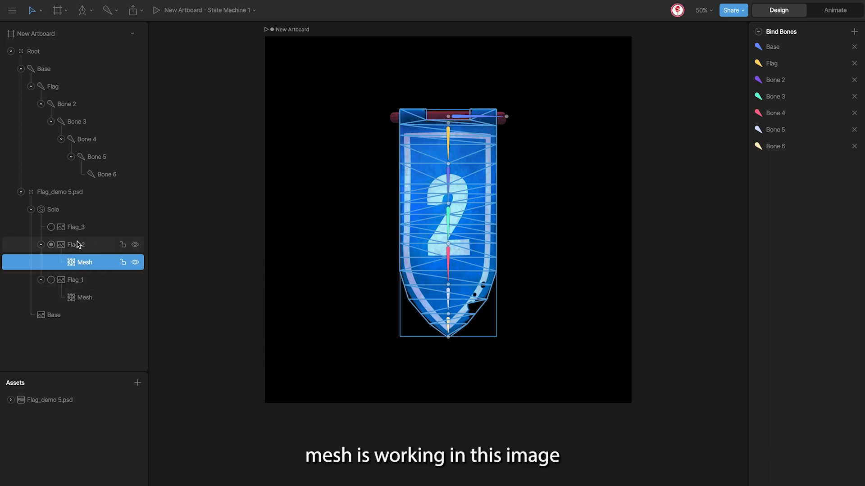
pyautogui.moveTo(415, 242)
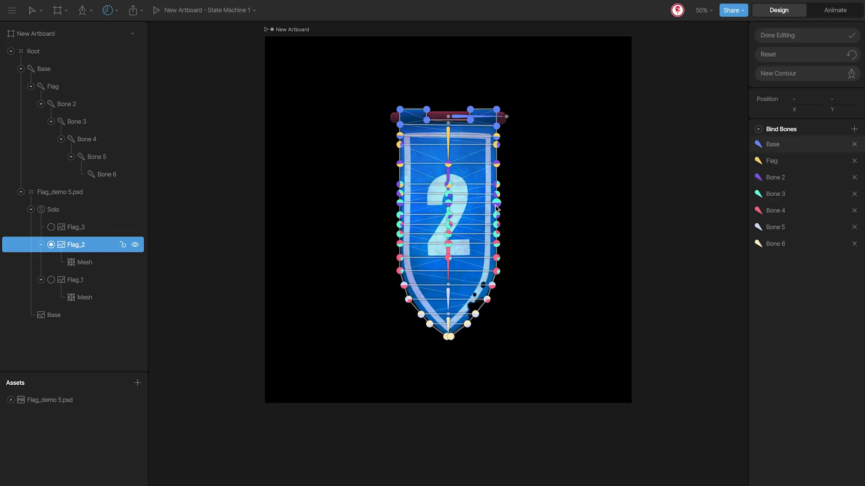
pyautogui.click(777, 35)
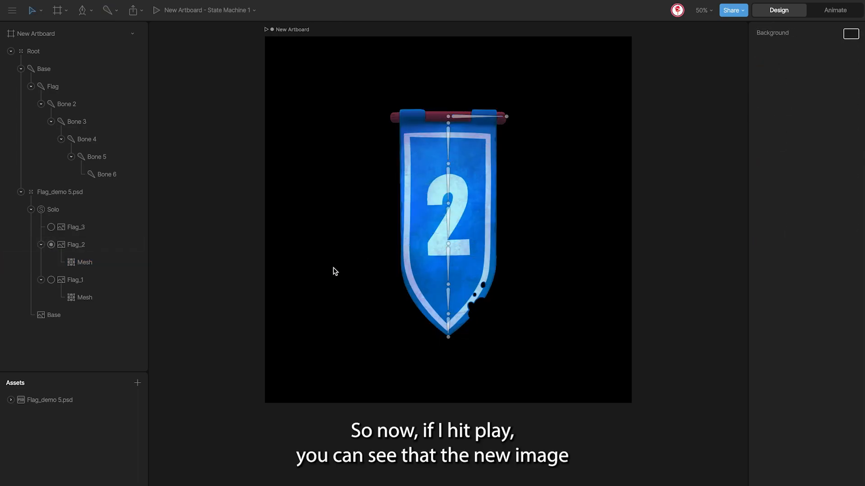
pyautogui.click(834, 10)
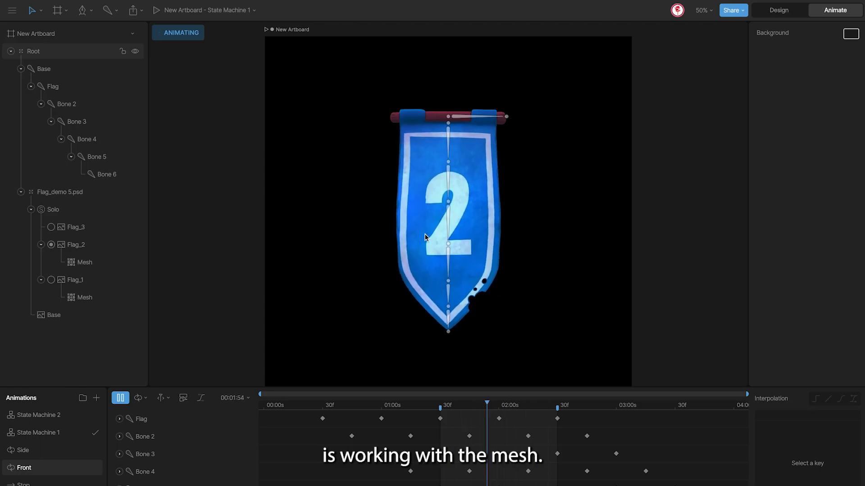
pyautogui.click(778, 10)
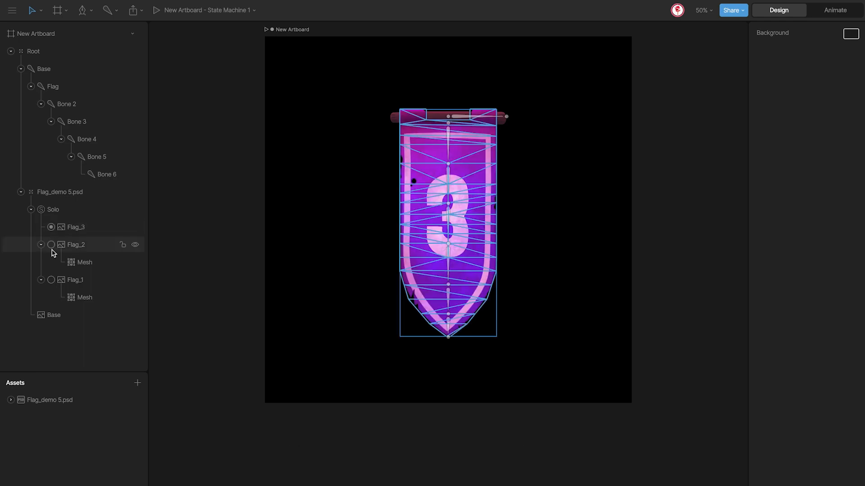
# Step: Paste the copied mesh under flag 3 and play the animation so it bends with the bones
pyautogui.click(84, 297)
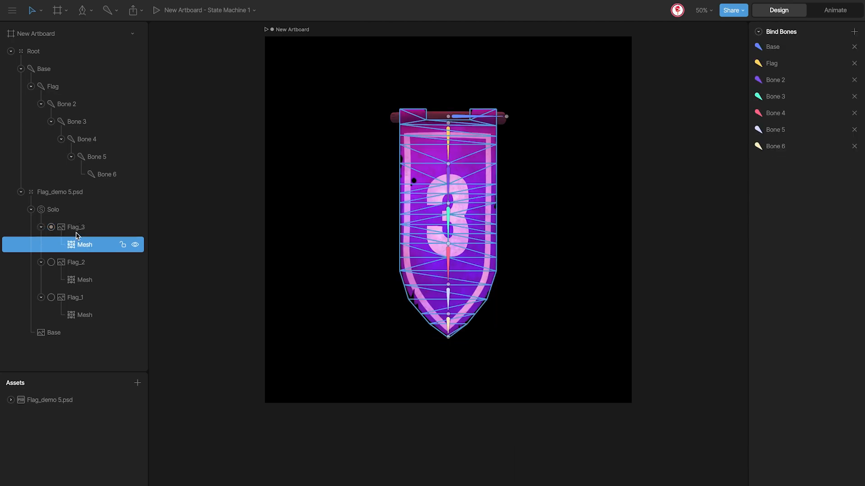
pyautogui.click(835, 10)
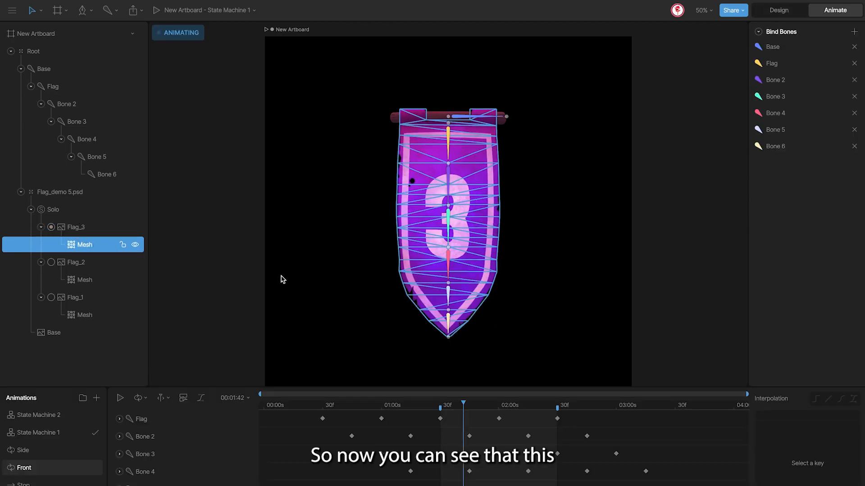
pyautogui.click(119, 397)
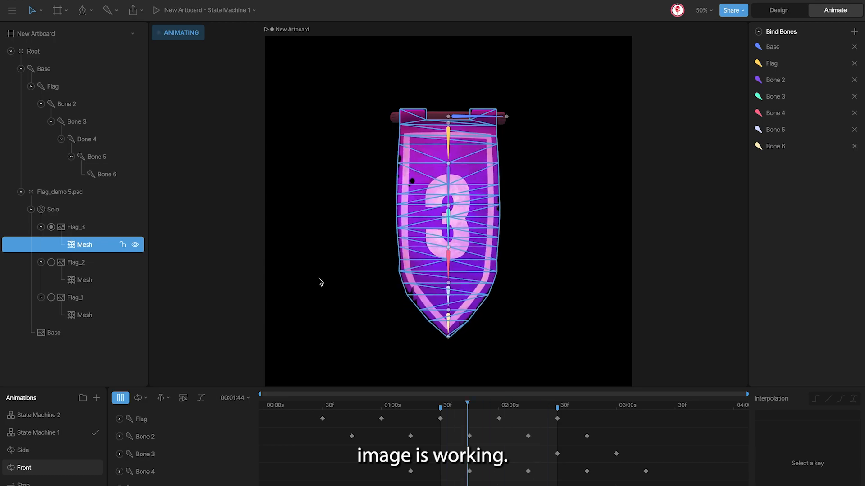
pyautogui.click(75, 227)
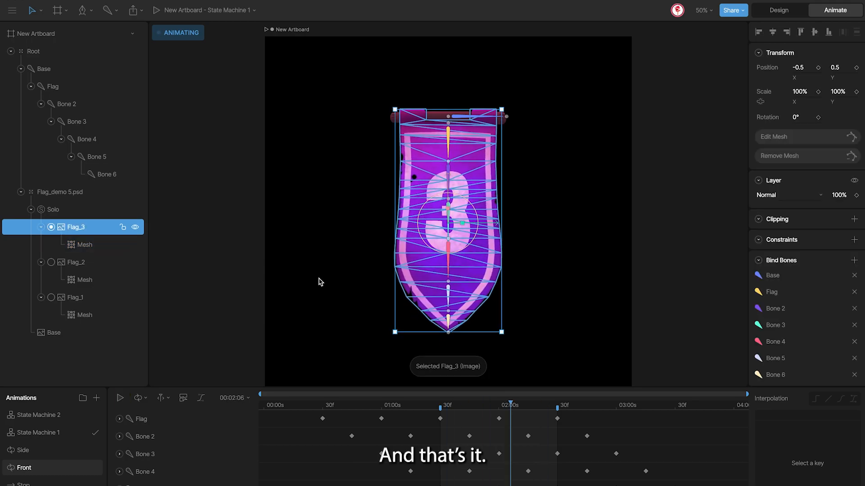